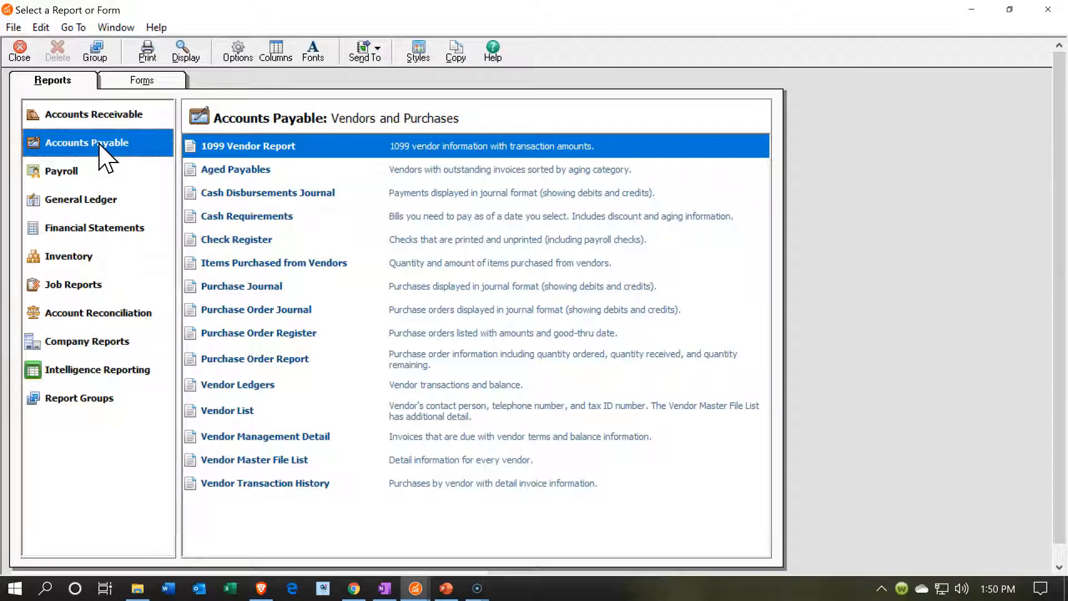
- Open Accounts Payable reports and display the Aged Payables report
{"action": "double_click", "coordinate": [235, 169]}
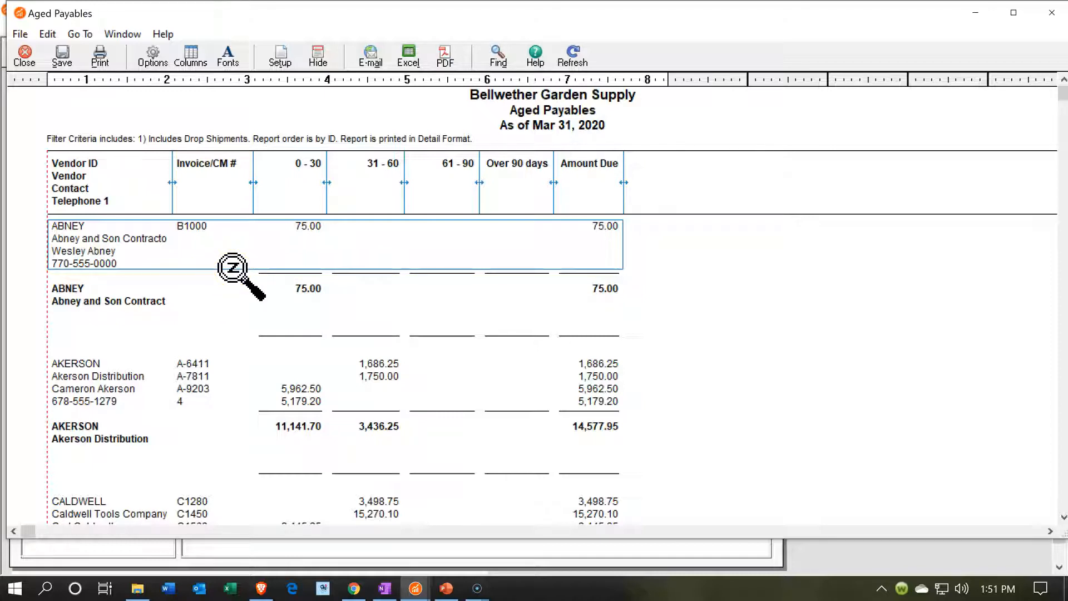
- Close the Aged Payables report after reviewing the ABNEY invoice details
{"action": "left_click", "coordinate": [24, 50]}
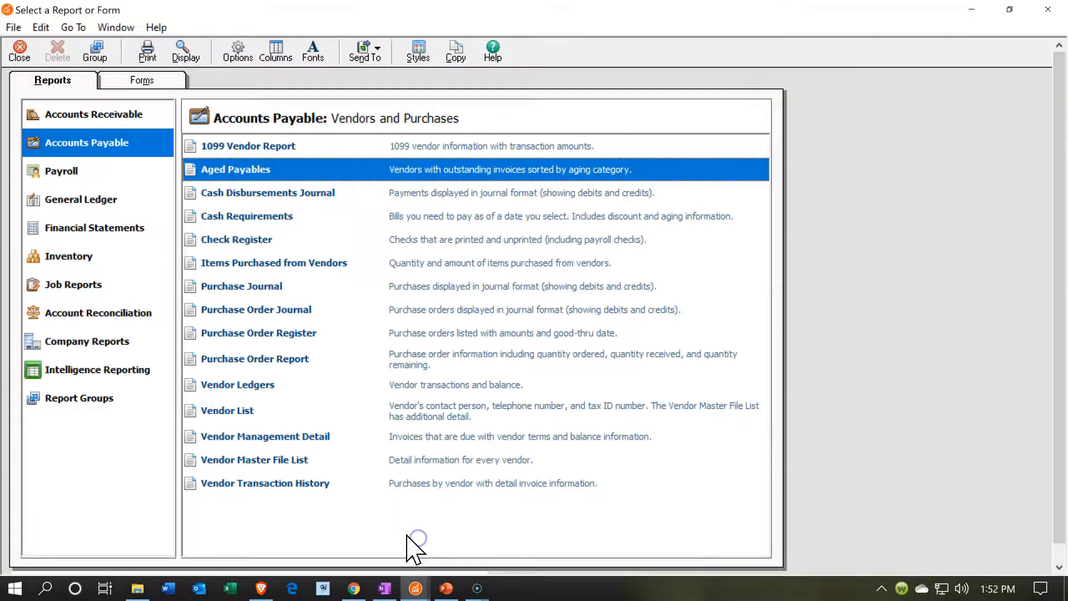
- Display the selected Aged Payables report again
{"action": "left_click", "coordinate": [94, 227]}
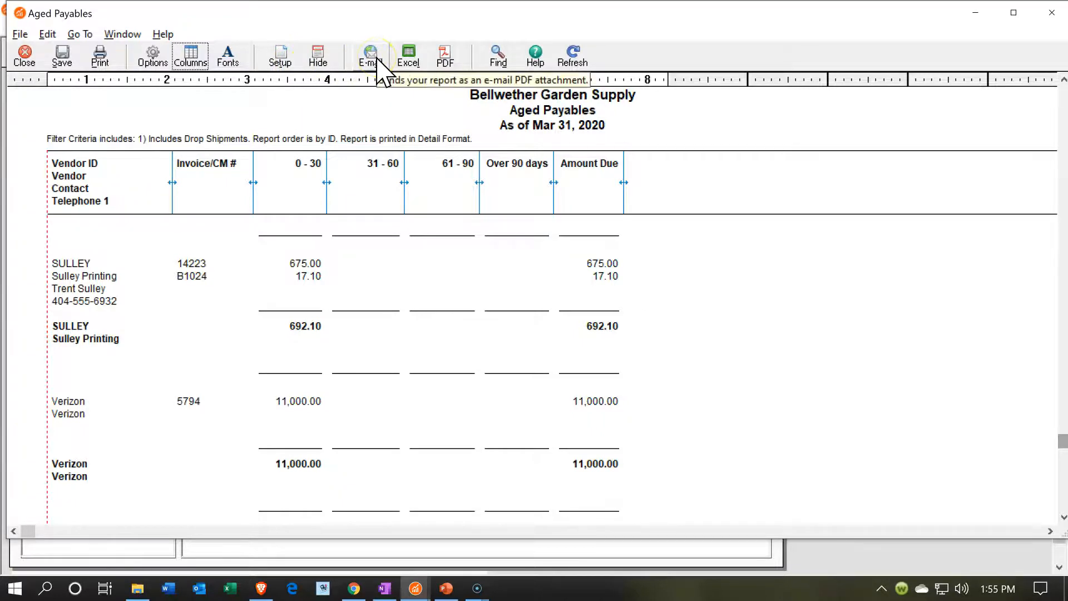
- Start copying the Aged Payables report to Excel from the toolbar
{"action": "left_click", "coordinate": [445, 53]}
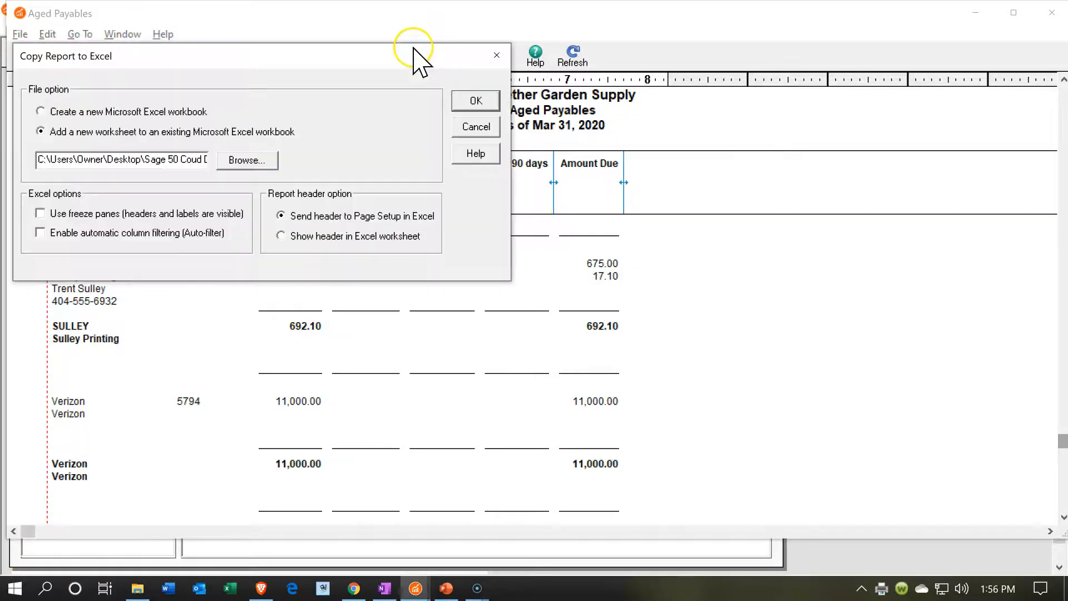
- Send the report to a new worksheet in the Financial Statements workbook, header to Page Setup
{"action": "left_click", "coordinate": [475, 100]}
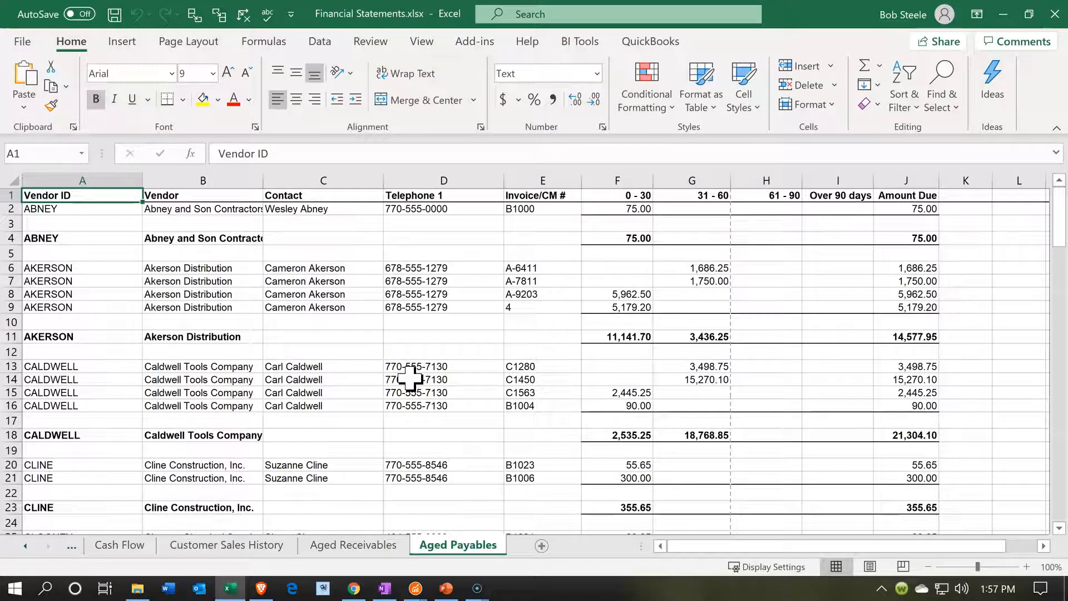
{"action": "left_click", "coordinate": [202, 366]}
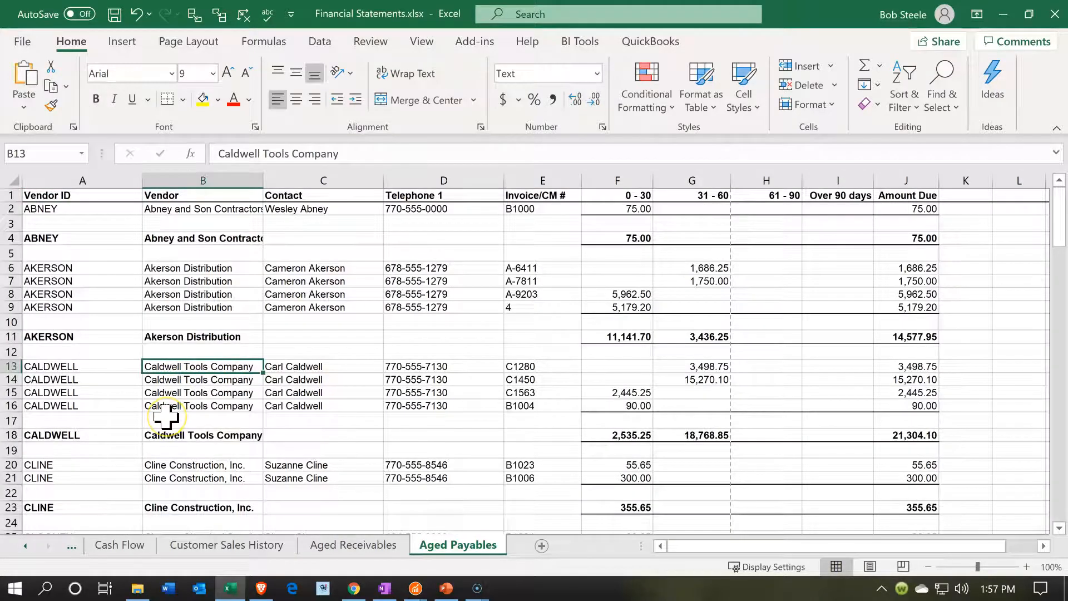
{"action": "left_click", "coordinate": [188, 42]}
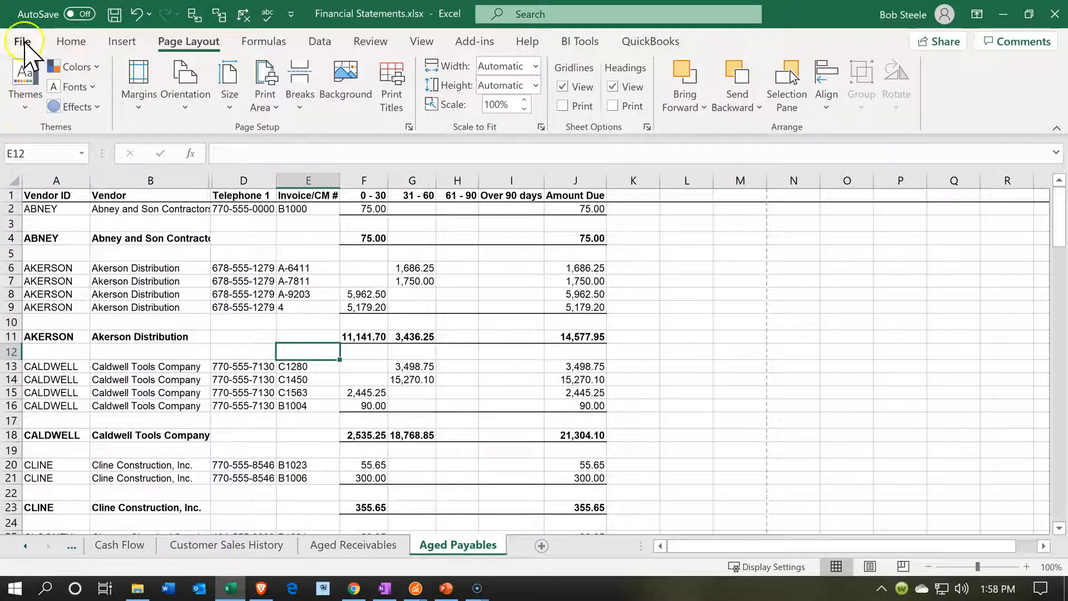
{"action": "left_click", "coordinate": [25, 41]}
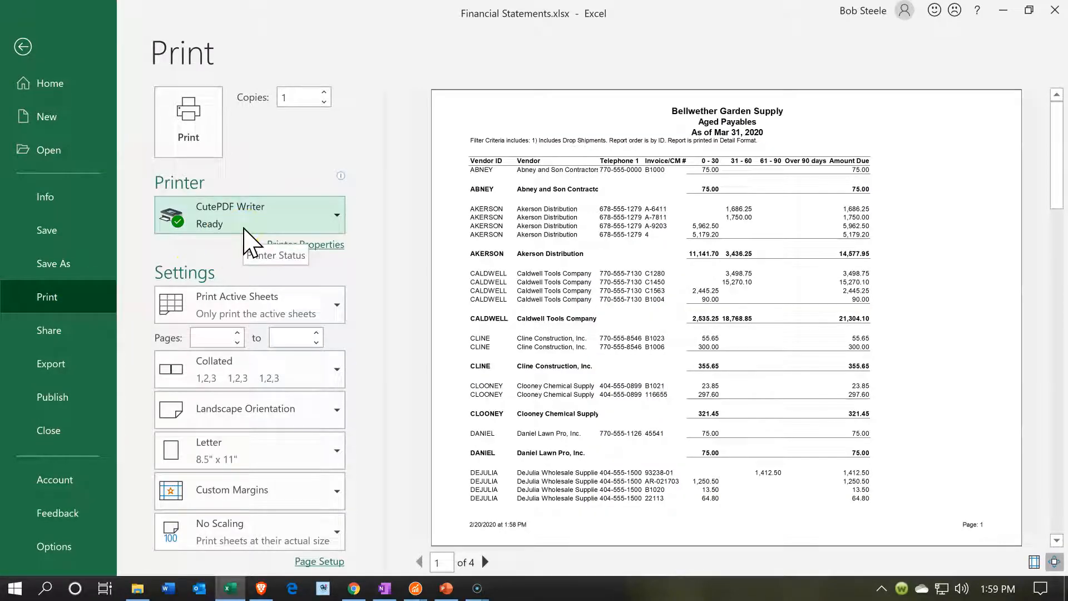
{"action": "left_click", "coordinate": [23, 46]}
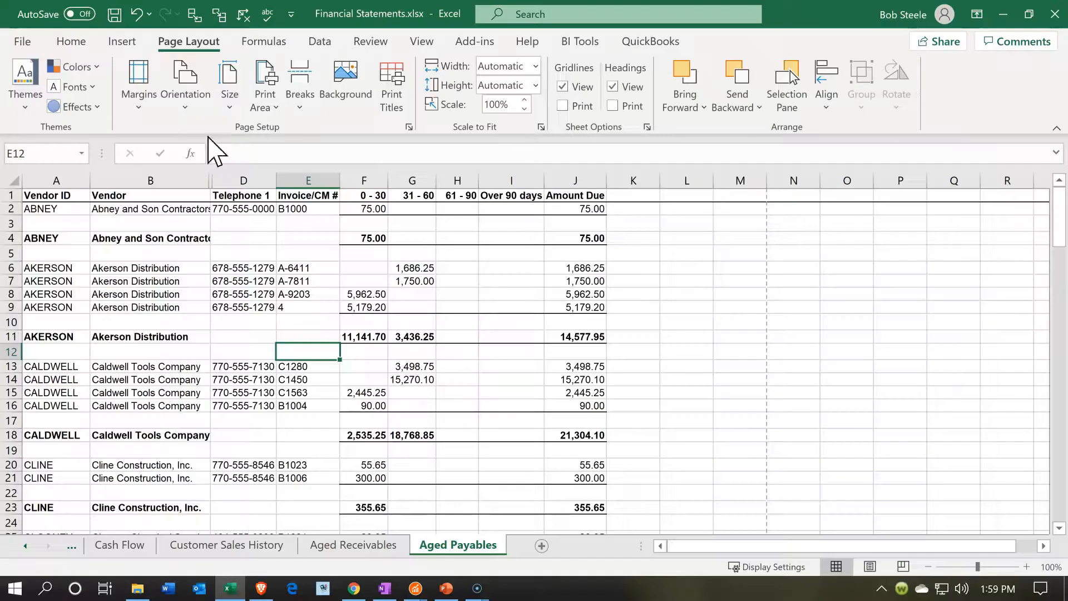